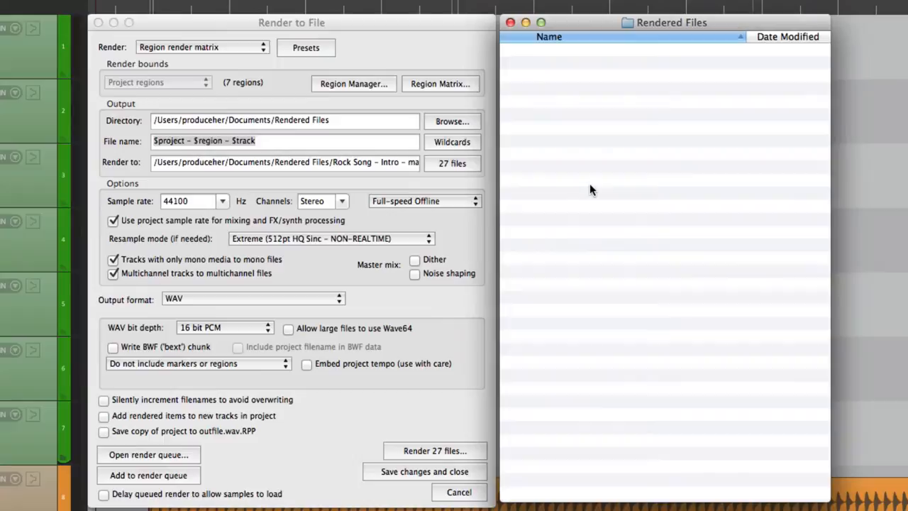
Close the render settings and select the six split Filtered Drums items.
{"action": "left_click", "coordinate": [202, 47]}
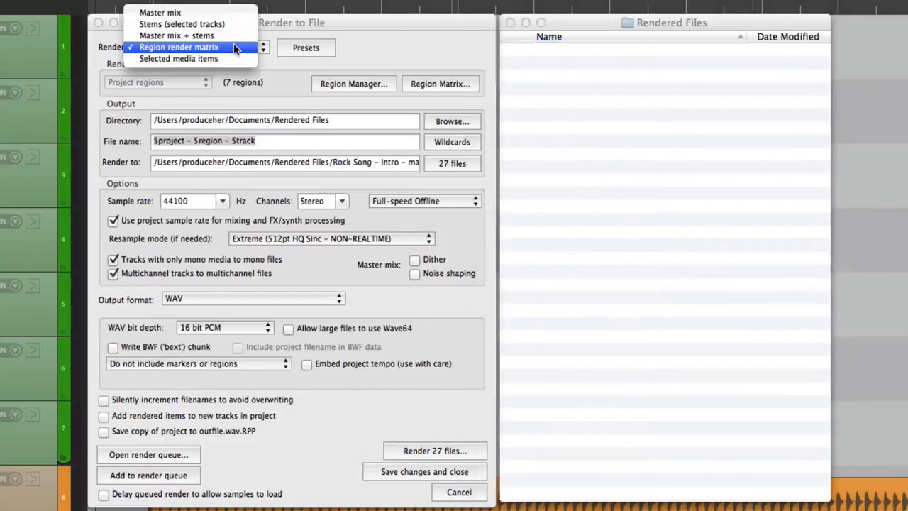
{"action": "mouse_move", "coordinate": [179, 59]}
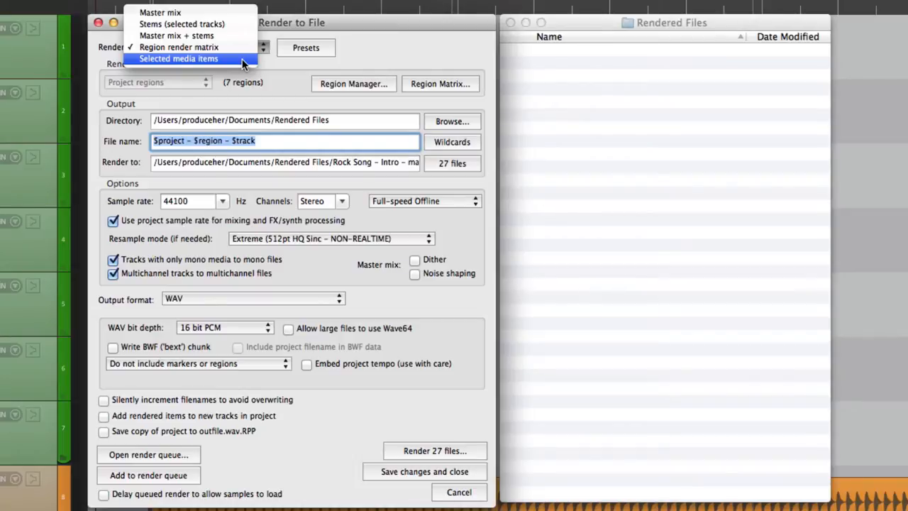
{"action": "left_click", "coordinate": [178, 58]}
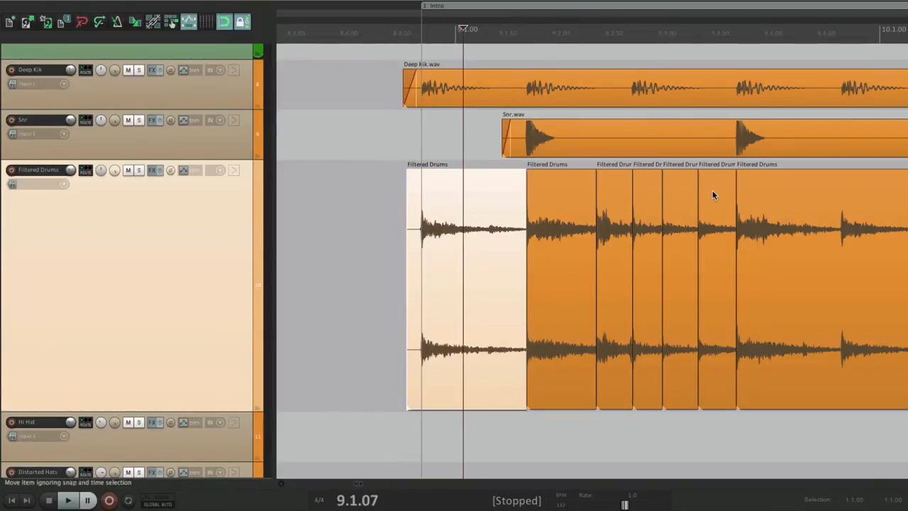
Reopen the render settings with Ctrl+Alt+R and set the source to Selected media items.
{"action": "key", "text": "Ctrl+Alt+R"}
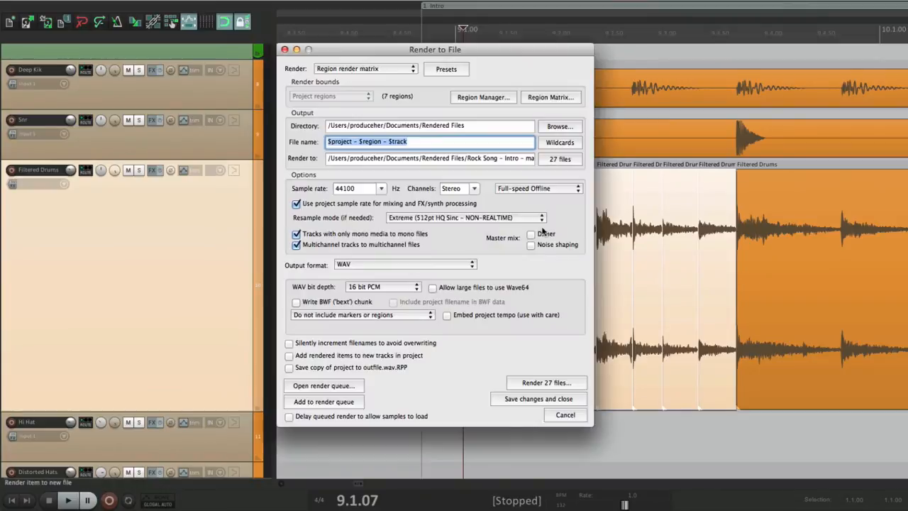
{"action": "left_click", "coordinate": [365, 68]}
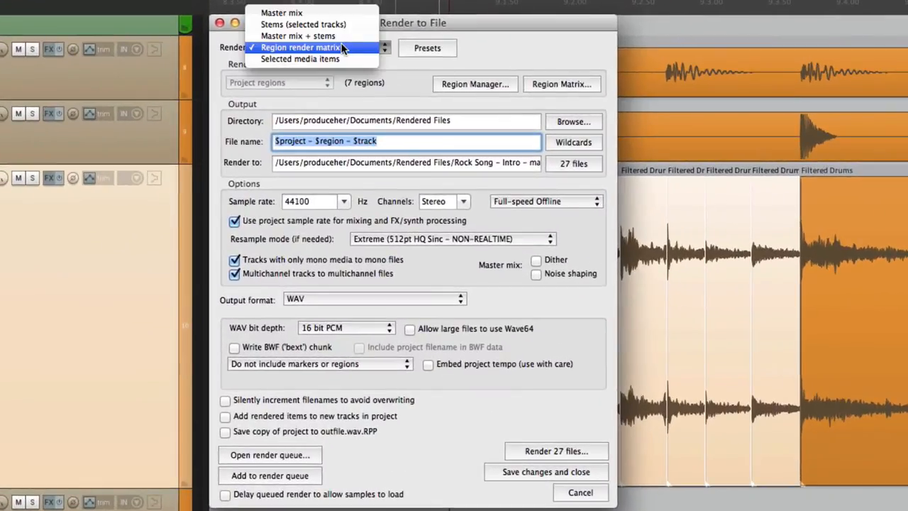
{"action": "left_click", "coordinate": [301, 59]}
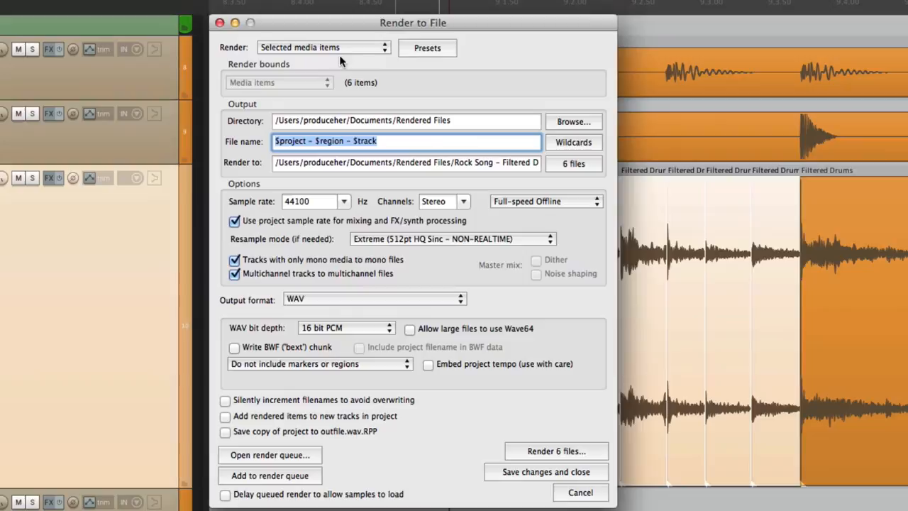
{"action": "mouse_move", "coordinate": [722, 224]}
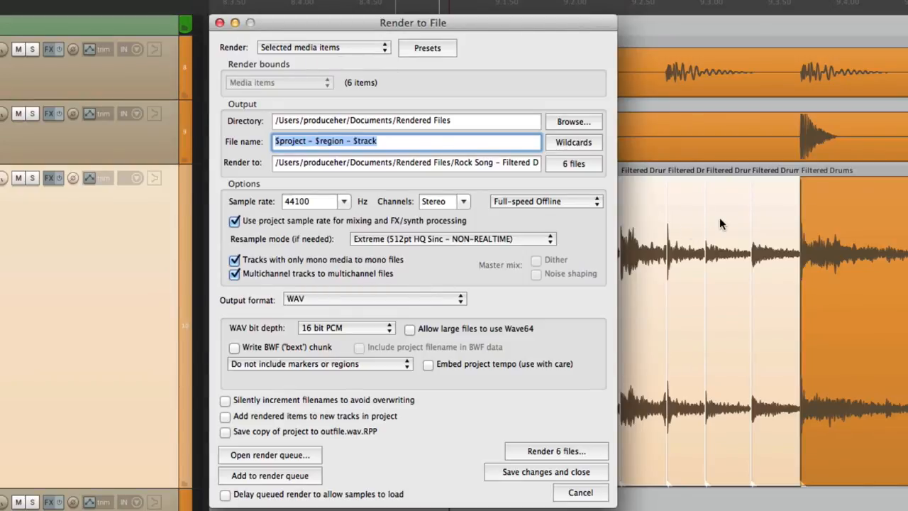
{"action": "mouse_move", "coordinate": [326, 295]}
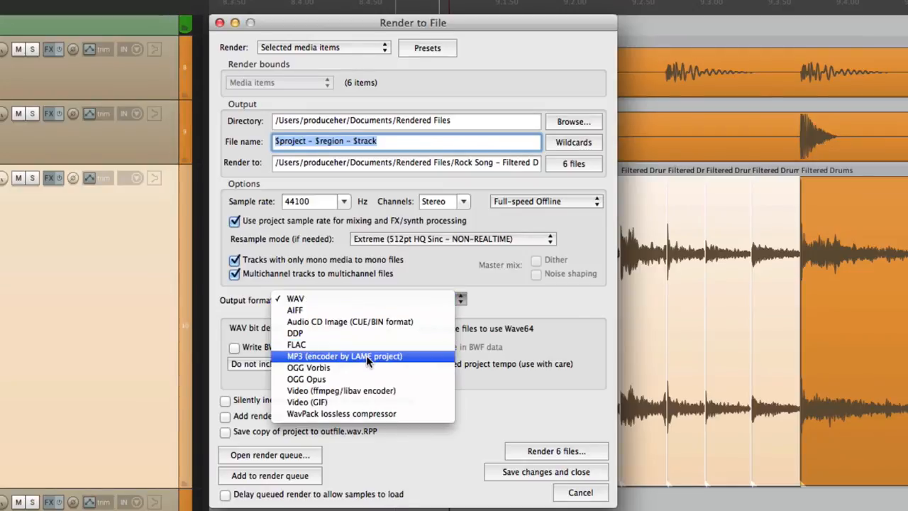
Set the output format to MP3 at constant 192 kbps.
{"action": "left_click", "coordinate": [344, 356]}
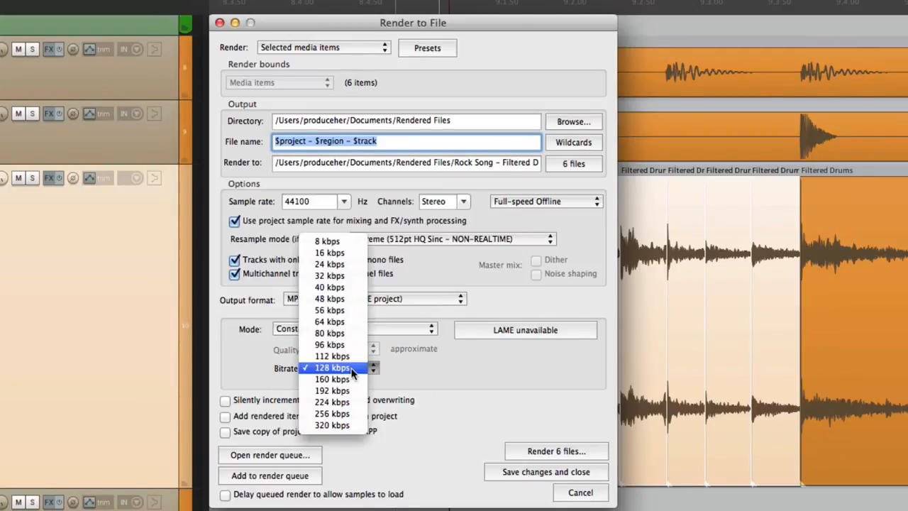
{"action": "left_click", "coordinate": [332, 390]}
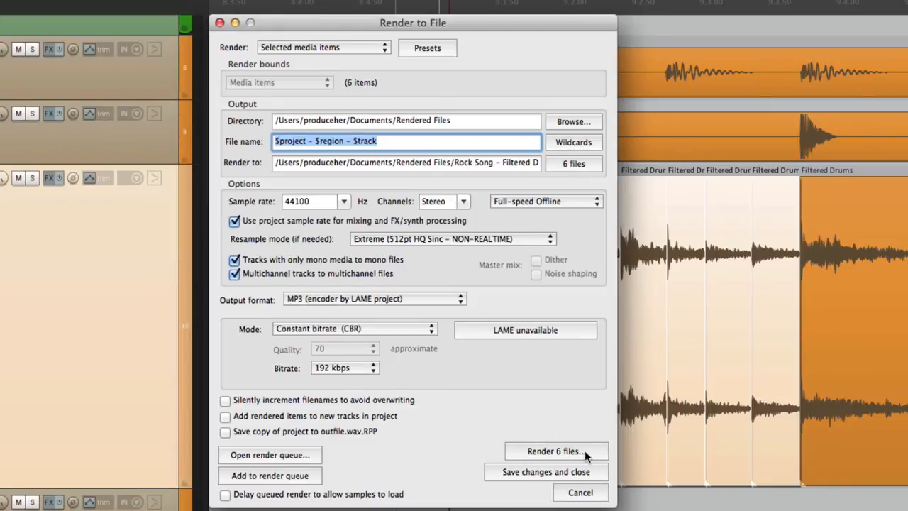
{"action": "mouse_move", "coordinate": [400, 140]}
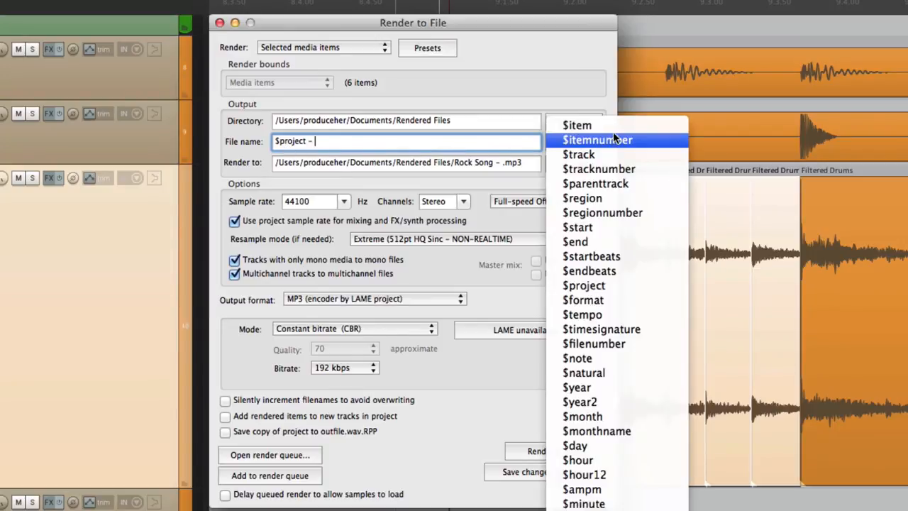
Set the file name pattern to '$project - $item - $tempoBPM' using wildcards.
{"action": "left_click", "coordinate": [577, 125]}
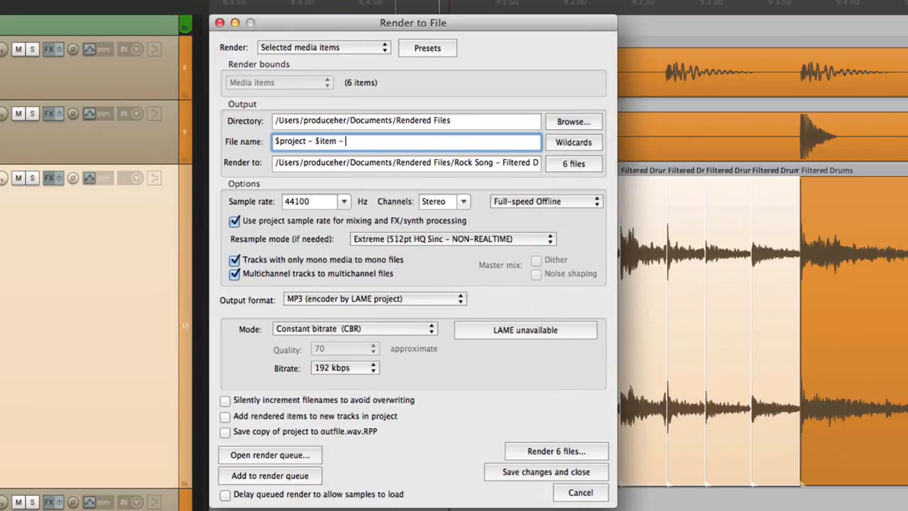
{"action": "left_click", "coordinate": [574, 142]}
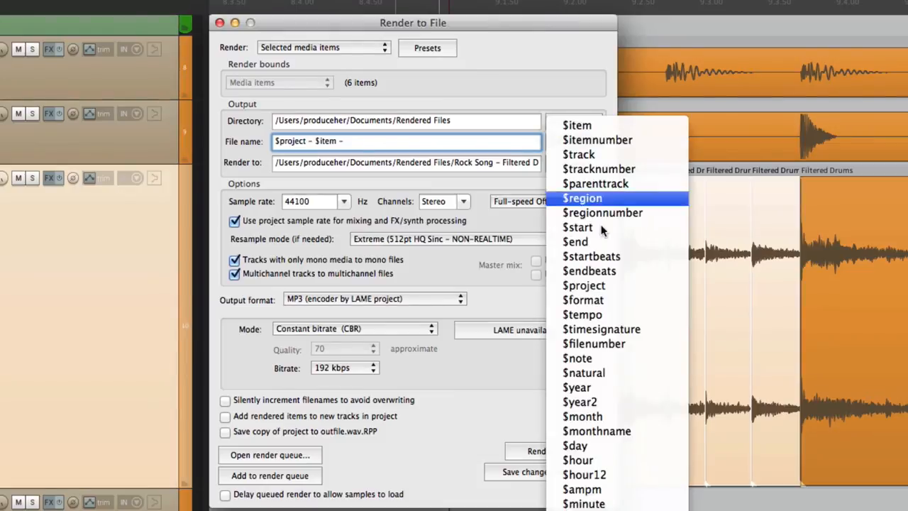
{"action": "left_click", "coordinate": [582, 314]}
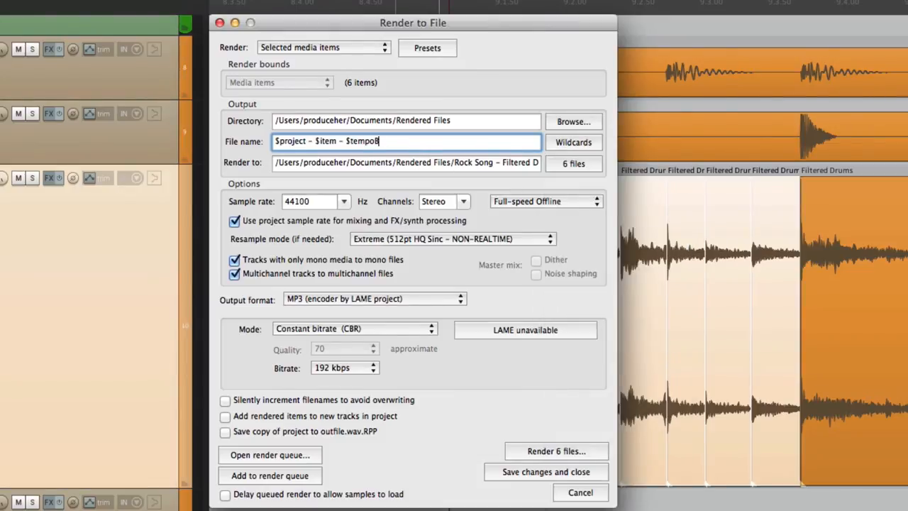
{"action": "type", "text": "BPM"}
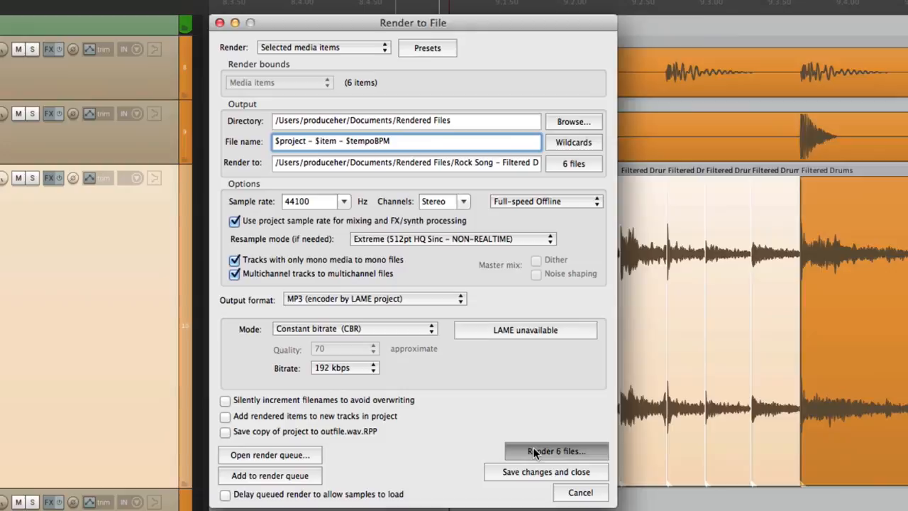
Render the six MP3 files into Rendered Files and dismiss the completion summary.
{"action": "left_click", "coordinate": [557, 452]}
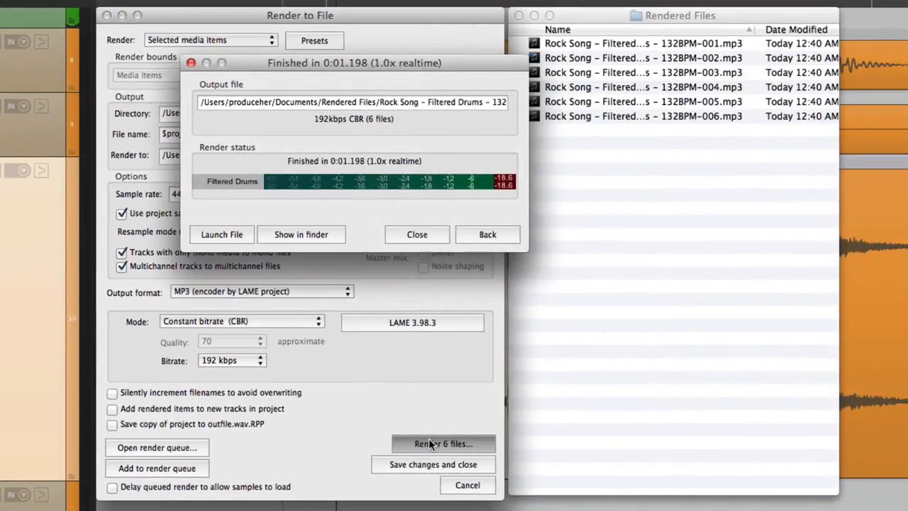
{"action": "left_click", "coordinate": [417, 234]}
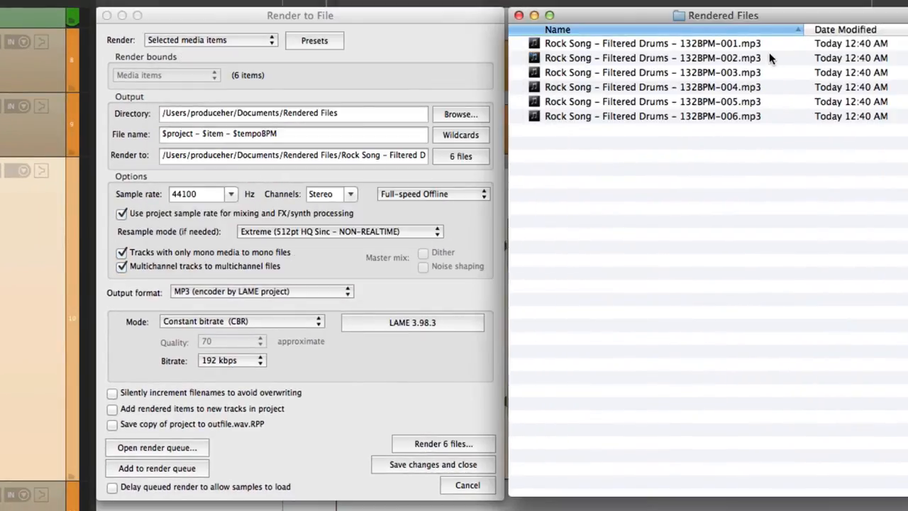